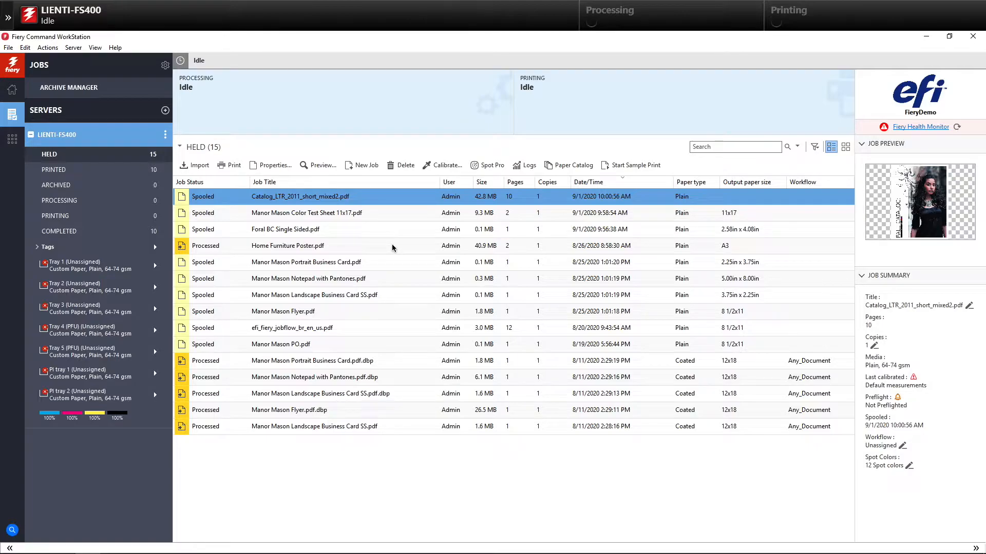
{"action": "mouse_move", "coordinate": [375, 196]}
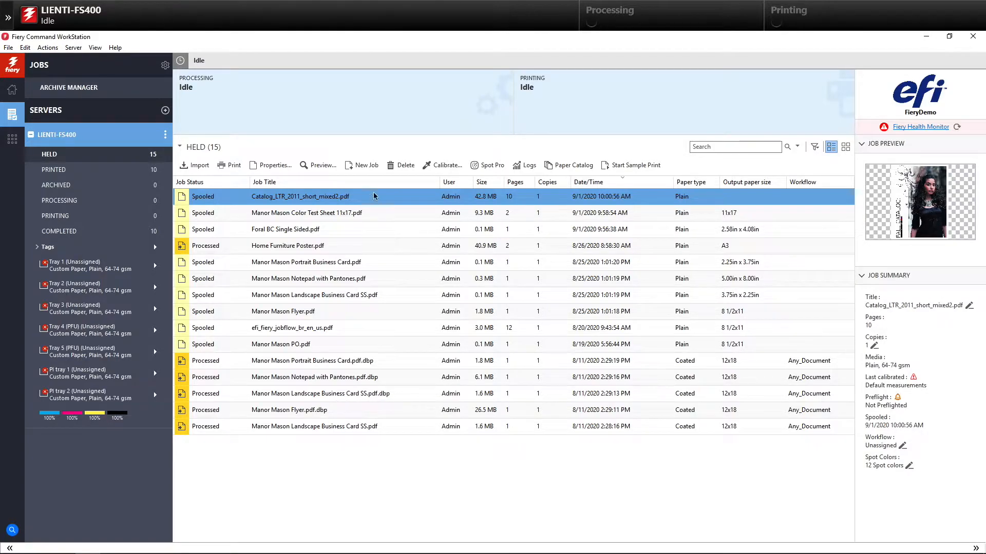
{"action": "mouse_move", "coordinate": [368, 169]}
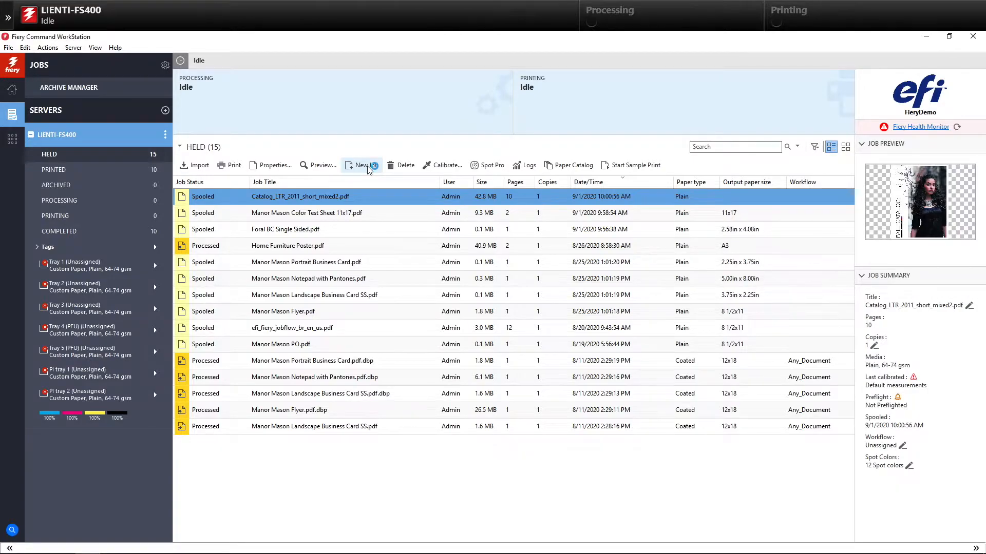
Start a new empty imposition job and set the finish size to User Defined 8.5 × 11 in
{"action": "left_click", "coordinate": [362, 166]}
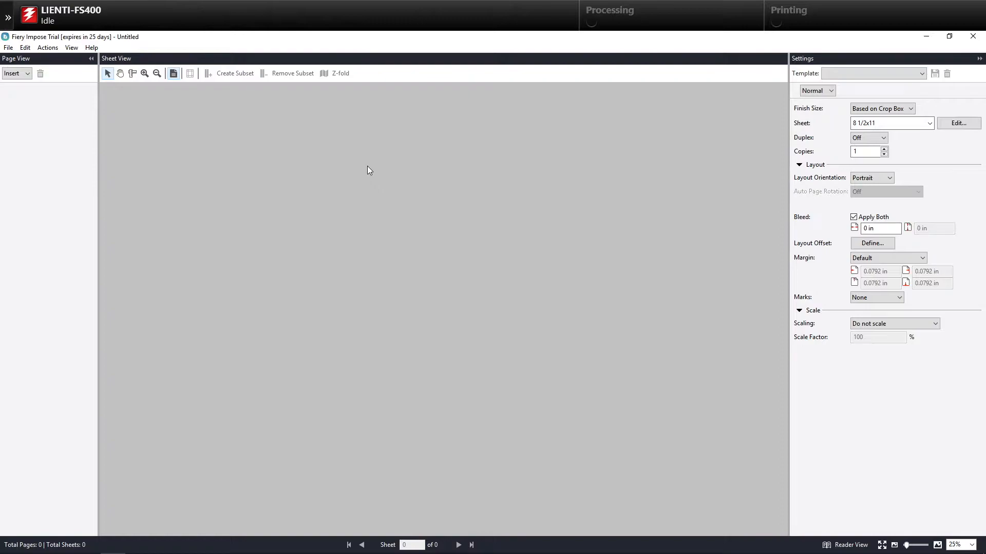
{"action": "mouse_move", "coordinate": [409, 139]}
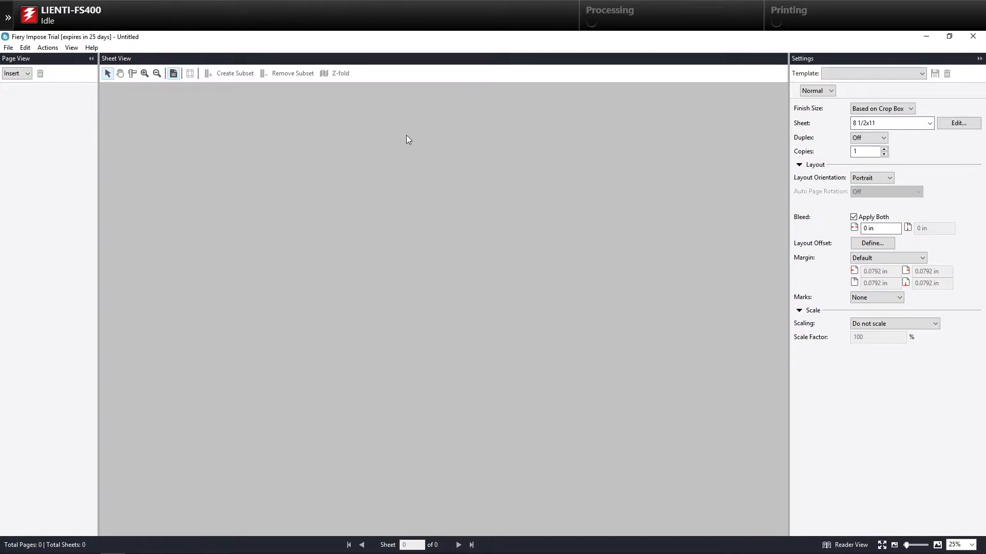
{"action": "mouse_move", "coordinate": [815, 121]}
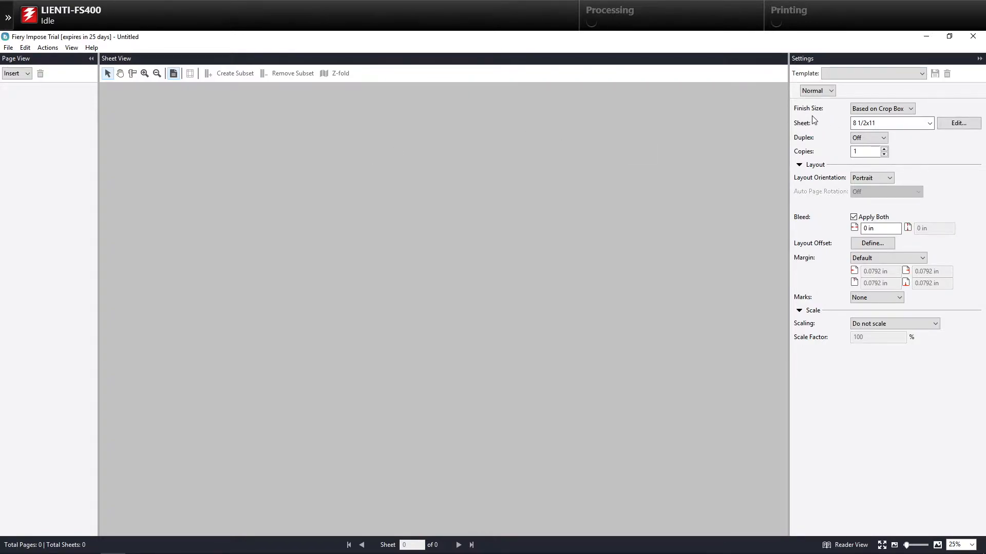
{"action": "left_click", "coordinate": [909, 108]}
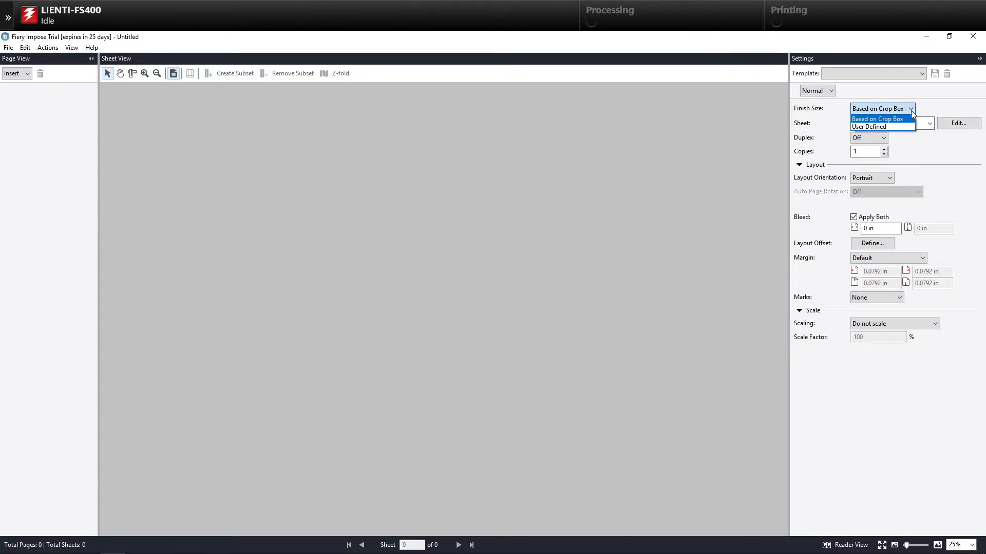
{"action": "mouse_move", "coordinate": [883, 128]}
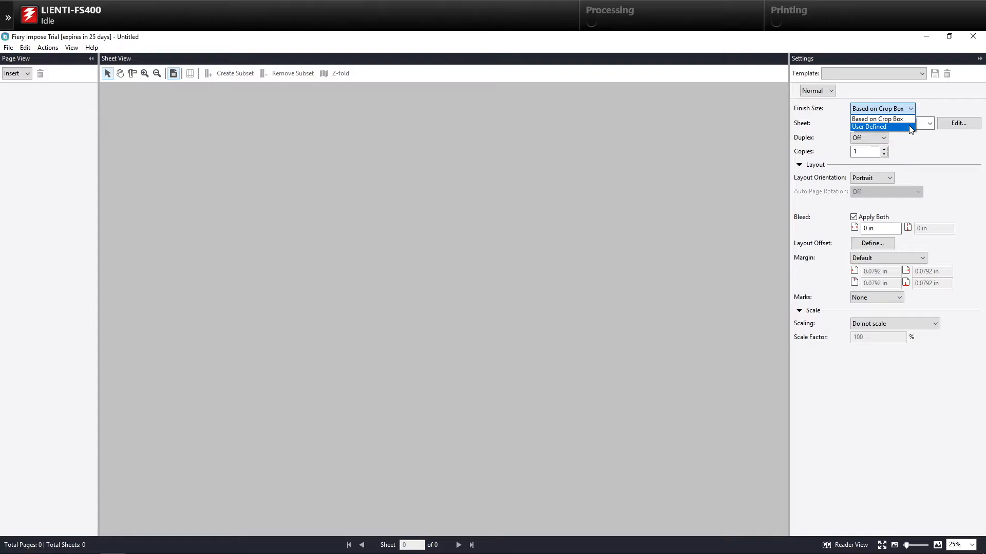
{"action": "left_click", "coordinate": [869, 127]}
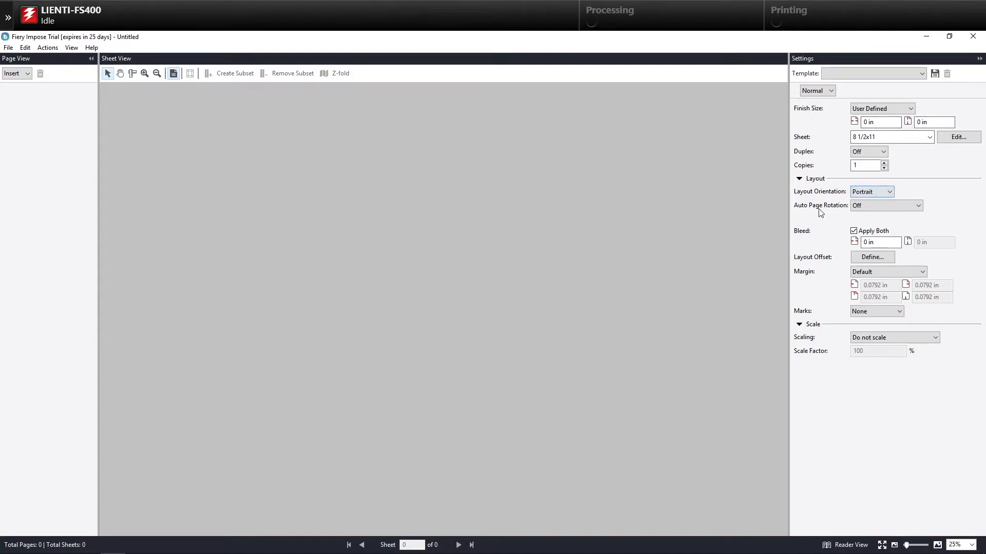
{"action": "mouse_move", "coordinate": [838, 209]}
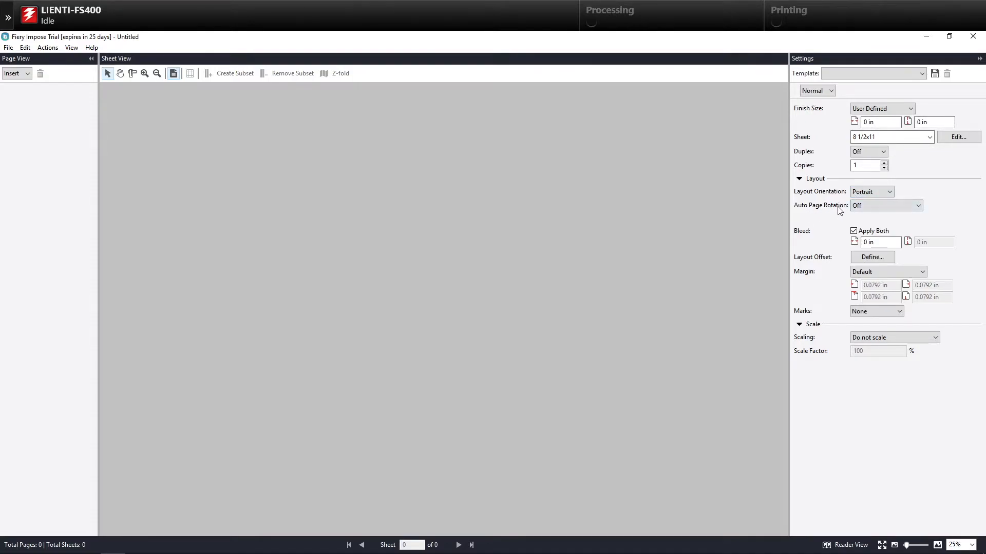
{"action": "left_click", "coordinate": [878, 122]}
{"action": "type", "text": "8.5"}
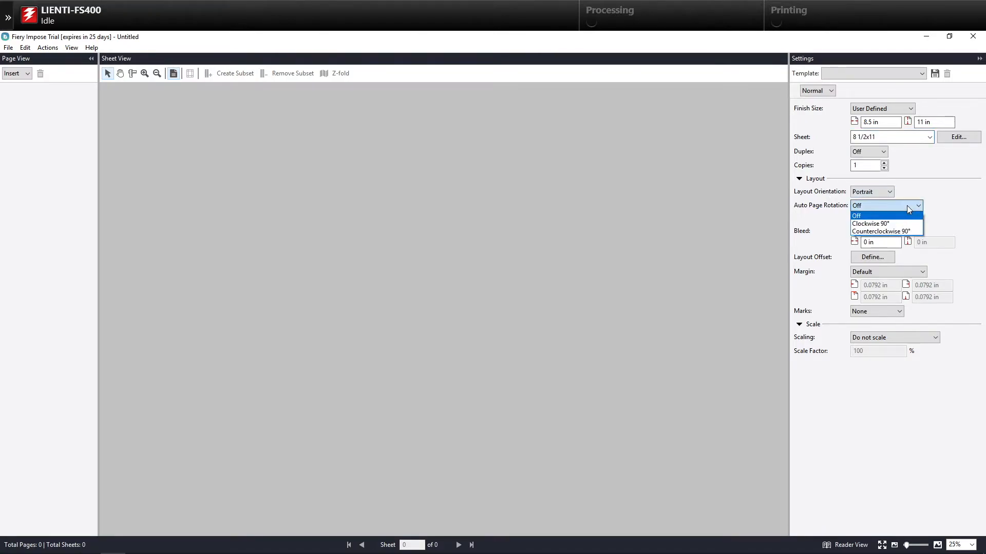
{"action": "mouse_move", "coordinate": [885, 224]}
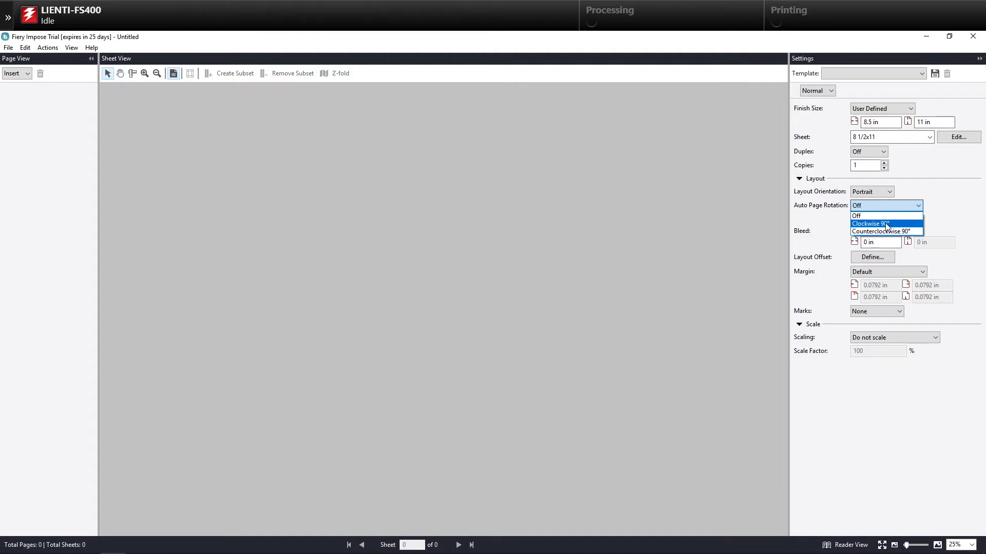
Set auto page rotation to Clockwise 90° and scaling to Fit finish size proportionally
{"action": "left_click", "coordinate": [870, 224]}
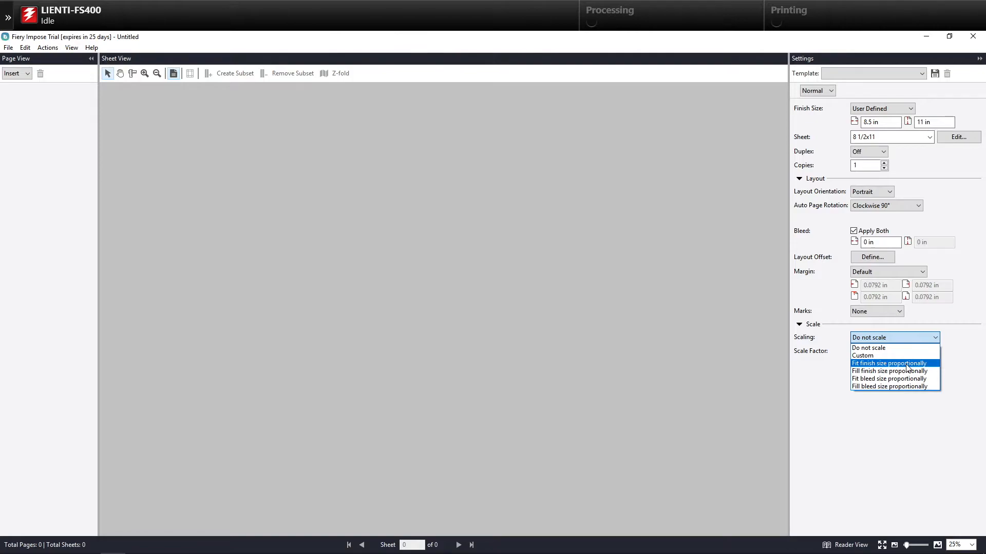
{"action": "left_click", "coordinate": [889, 363]}
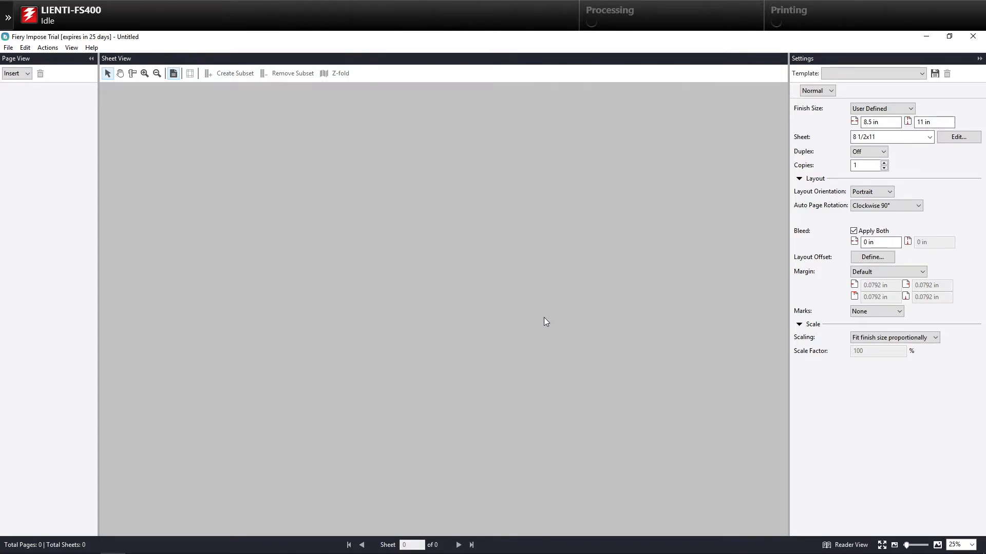
{"action": "mouse_move", "coordinate": [244, 166]}
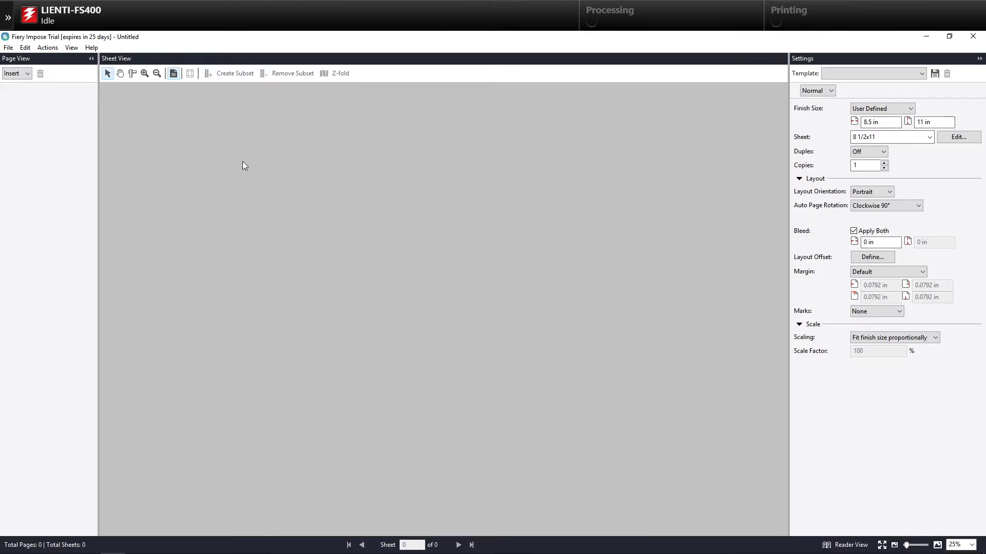
Insert the 11×17 poster PDF page as the first sheet of the job
{"action": "left_click", "coordinate": [29, 74]}
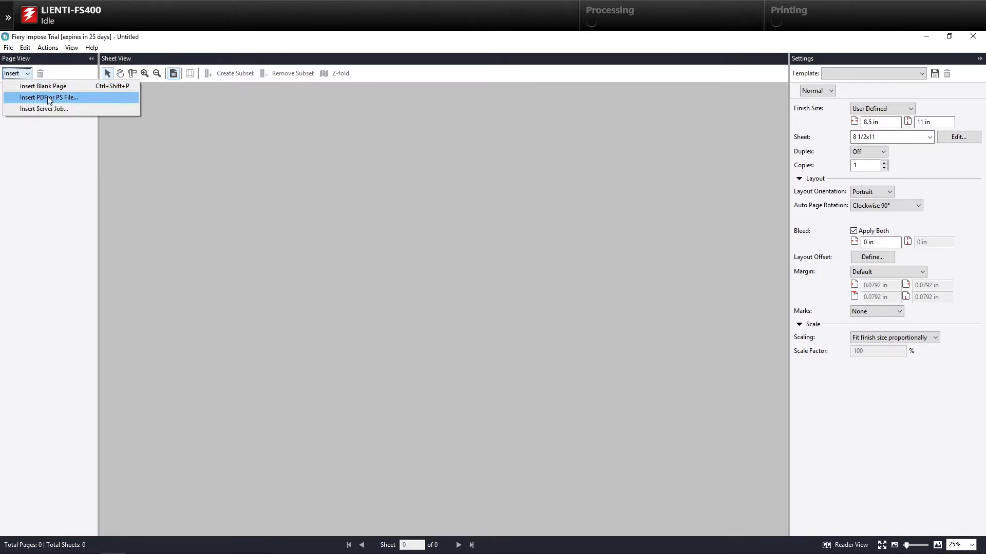
{"action": "left_click", "coordinate": [49, 97]}
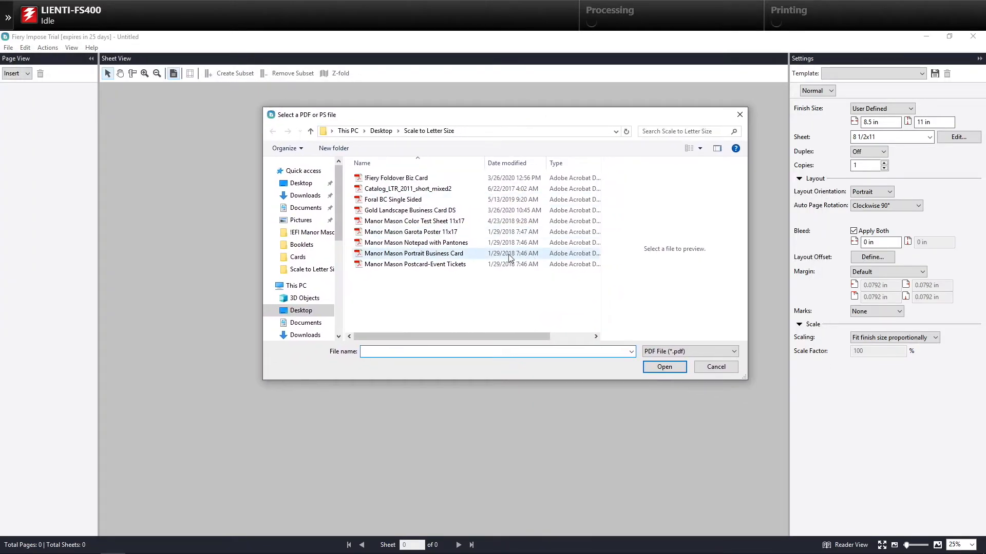
{"action": "left_click", "coordinate": [409, 232]}
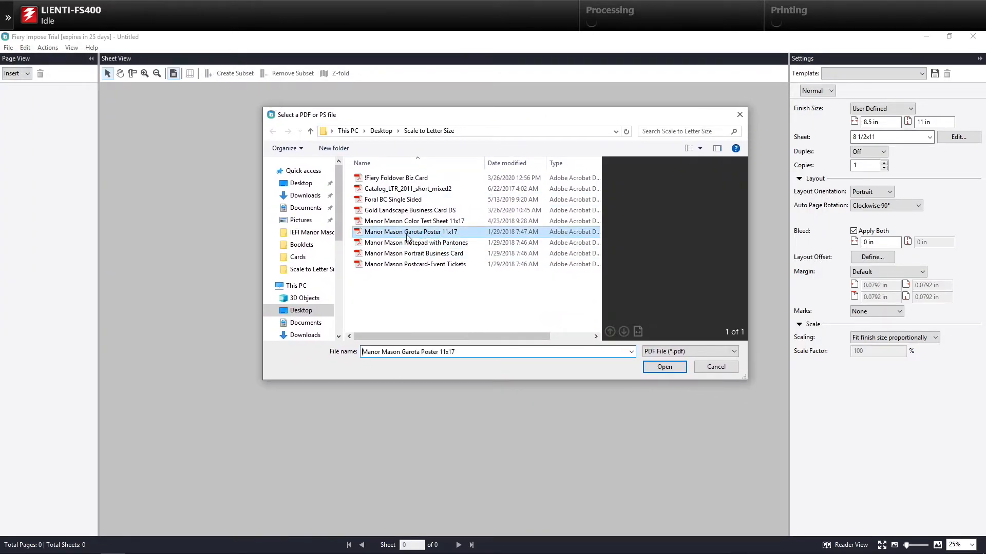
{"action": "left_click", "coordinate": [664, 366]}
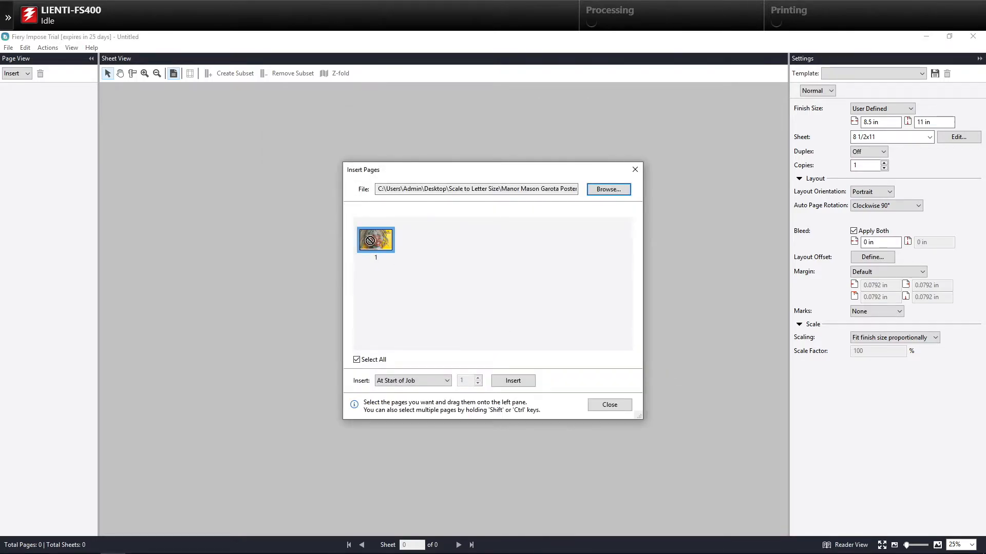
{"action": "left_click", "coordinate": [514, 380]}
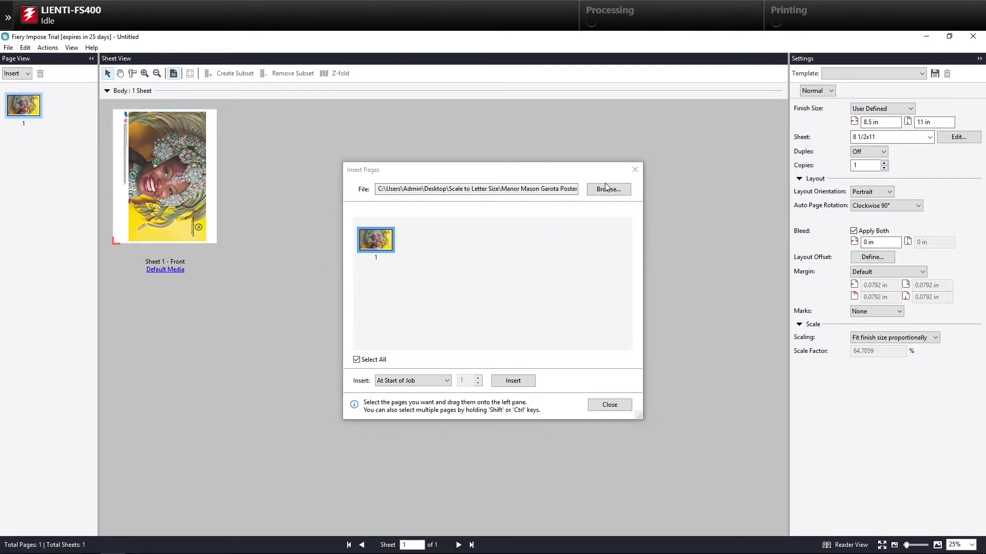
Insert the two pages of the Manor Mason Color Test Sheet 11x17 PDF
{"action": "left_click", "coordinate": [608, 189]}
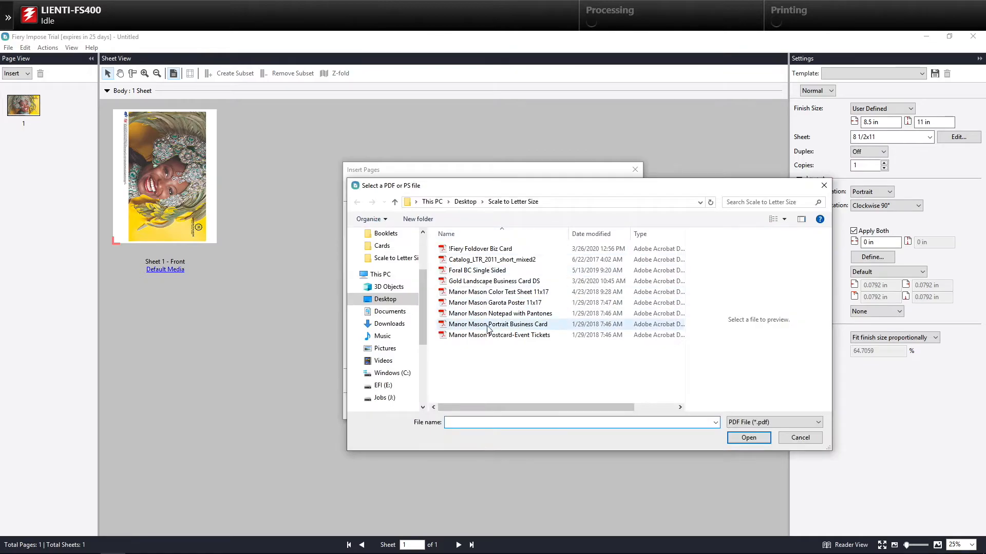
{"action": "left_click", "coordinate": [498, 292]}
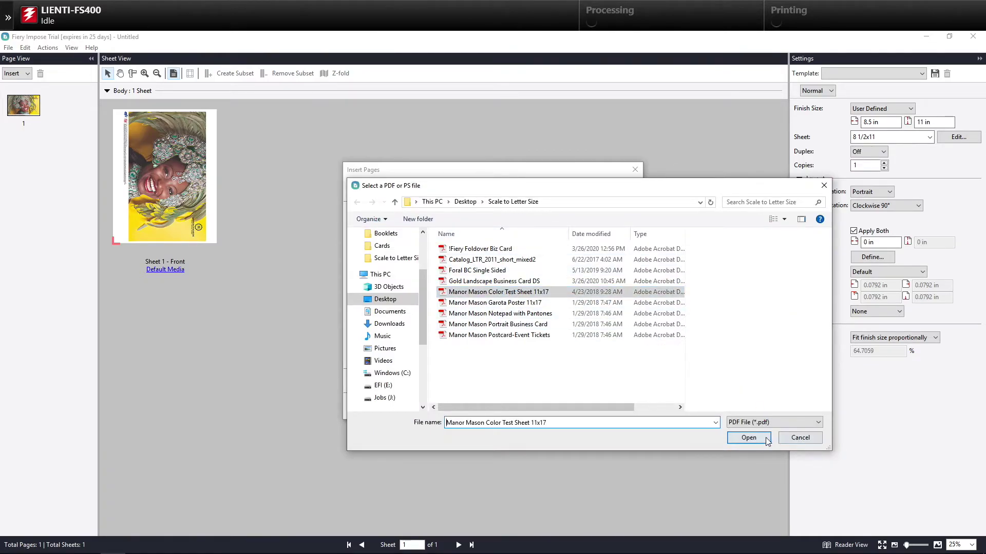
{"action": "left_click", "coordinate": [749, 438]}
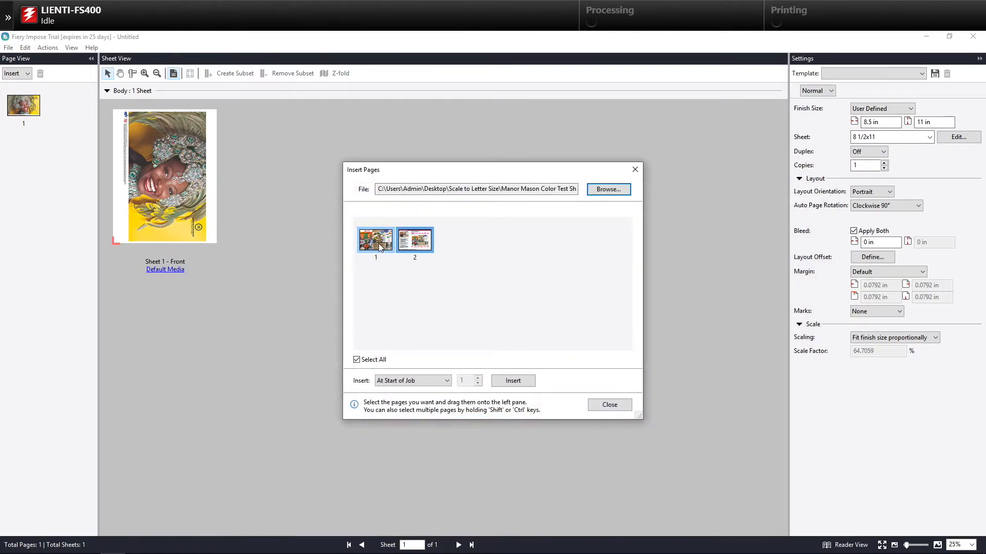
{"action": "left_click", "coordinate": [513, 380]}
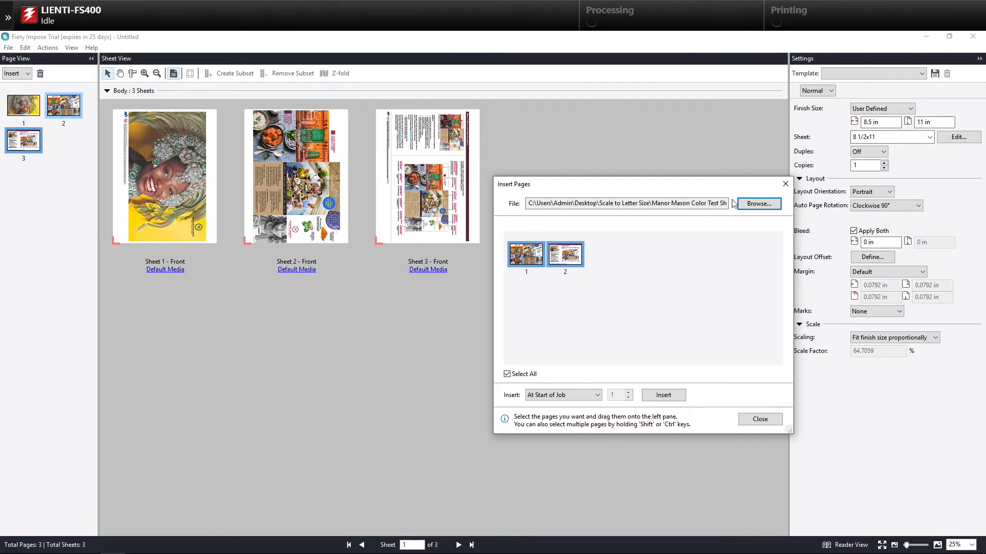
Insert the ten pages of the Catalog_LTR_2011_short_mixed2 PDF, reaching 13 sheets
{"action": "left_click", "coordinate": [759, 203]}
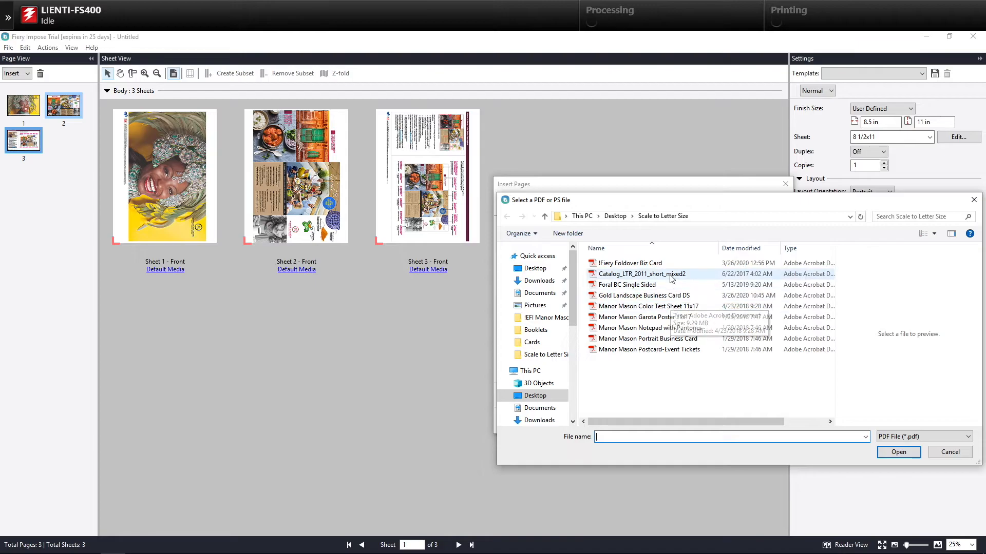
{"action": "double_click", "coordinate": [642, 273]}
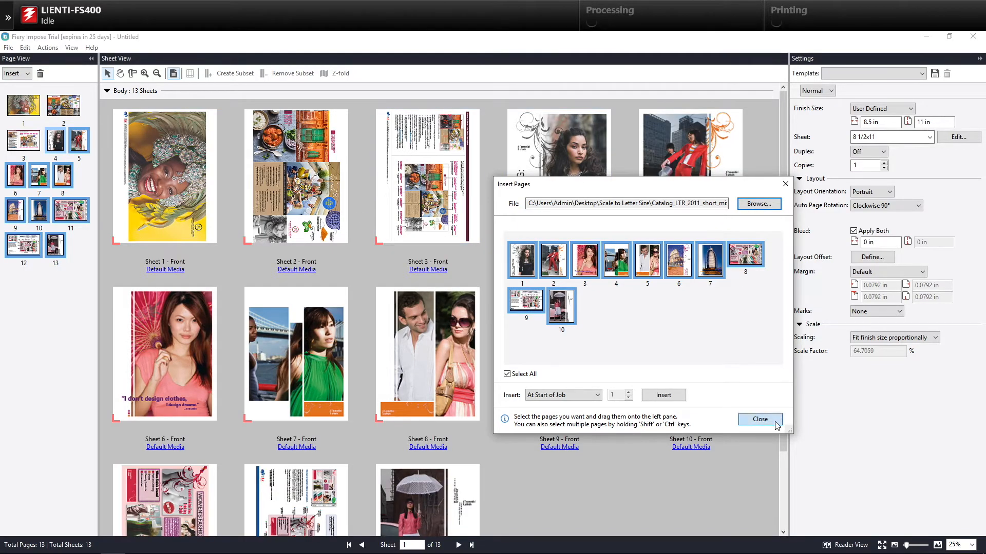
Close the Insert Pages window and inspect sheets 11 and 12 of the layout
{"action": "left_click", "coordinate": [760, 419]}
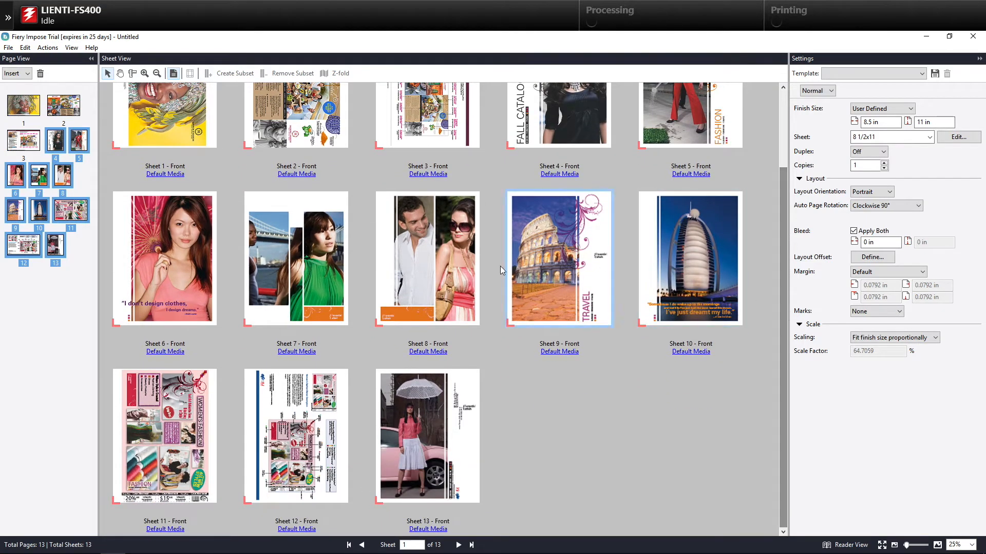
{"action": "left_click", "coordinate": [164, 435]}
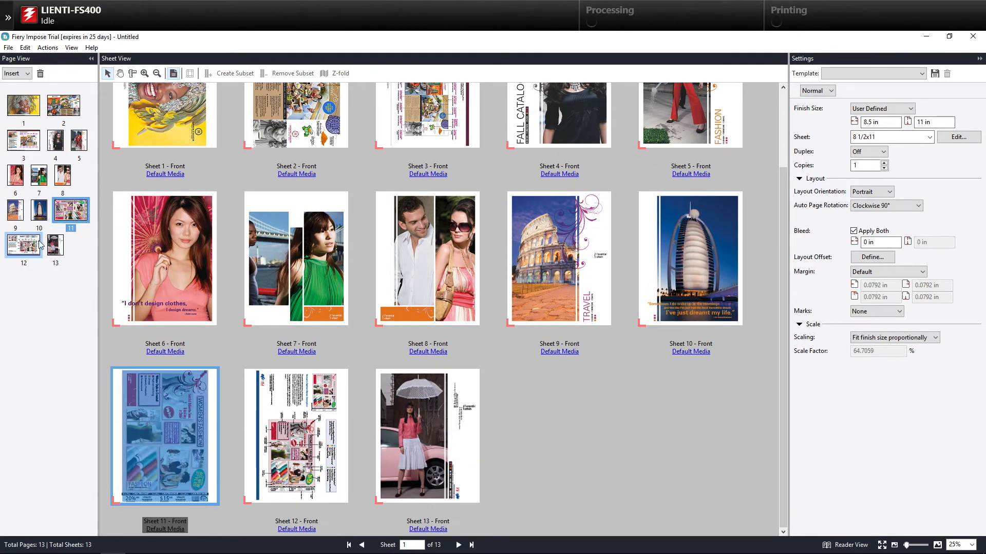
{"action": "left_click", "coordinate": [272, 435]}
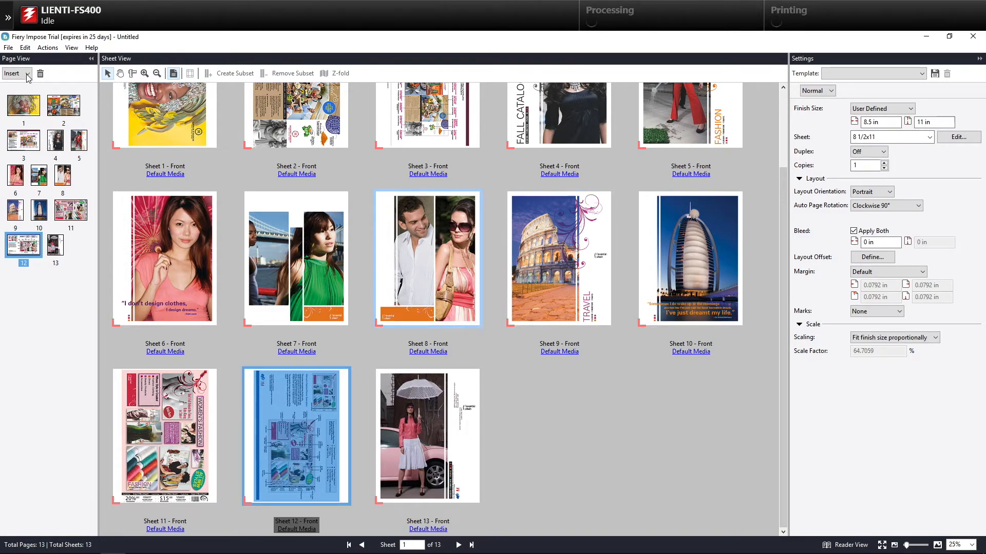
{"action": "mouse_move", "coordinate": [19, 101]}
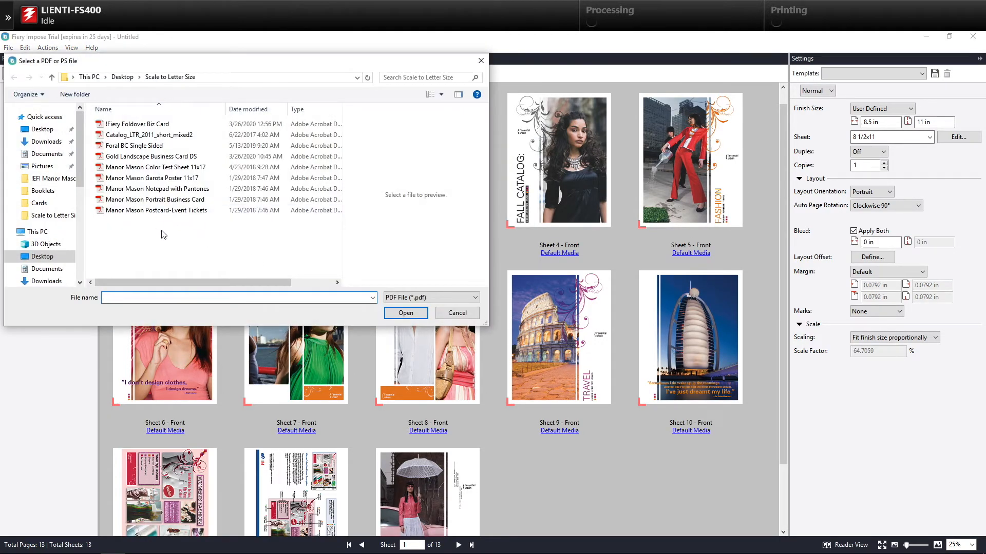
Insert the Manor Mason Notepad with Pantones page as sheet 14 and inspect it
{"action": "left_click", "coordinate": [156, 188]}
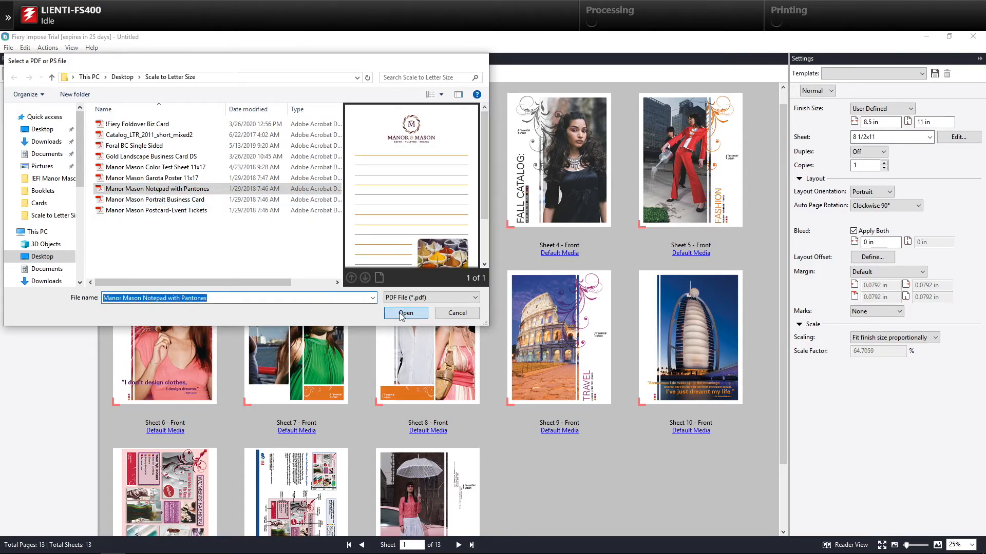
{"action": "left_click", "coordinate": [405, 313]}
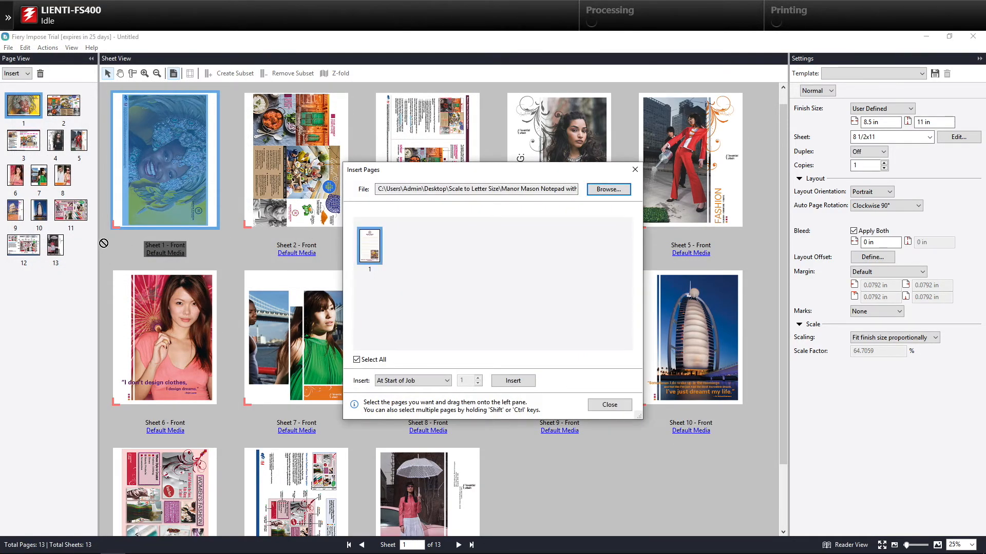
{"action": "left_click", "coordinate": [513, 380]}
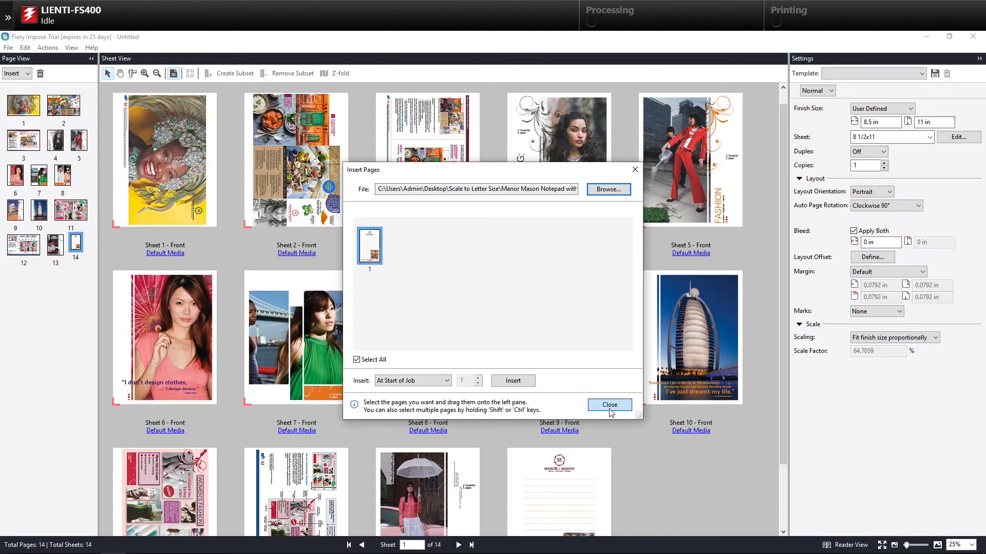
{"action": "left_click", "coordinate": [610, 405]}
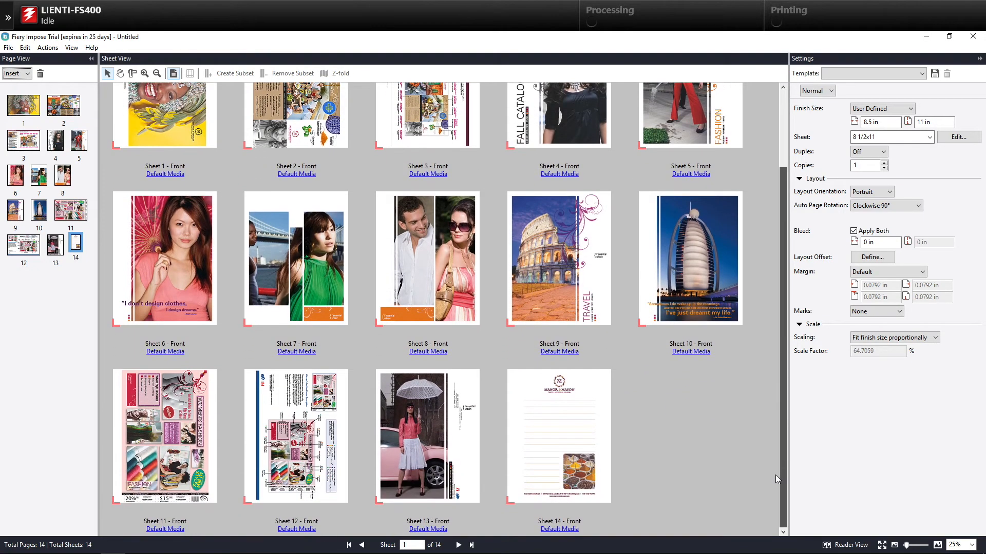
{"action": "left_click", "coordinate": [570, 423]}
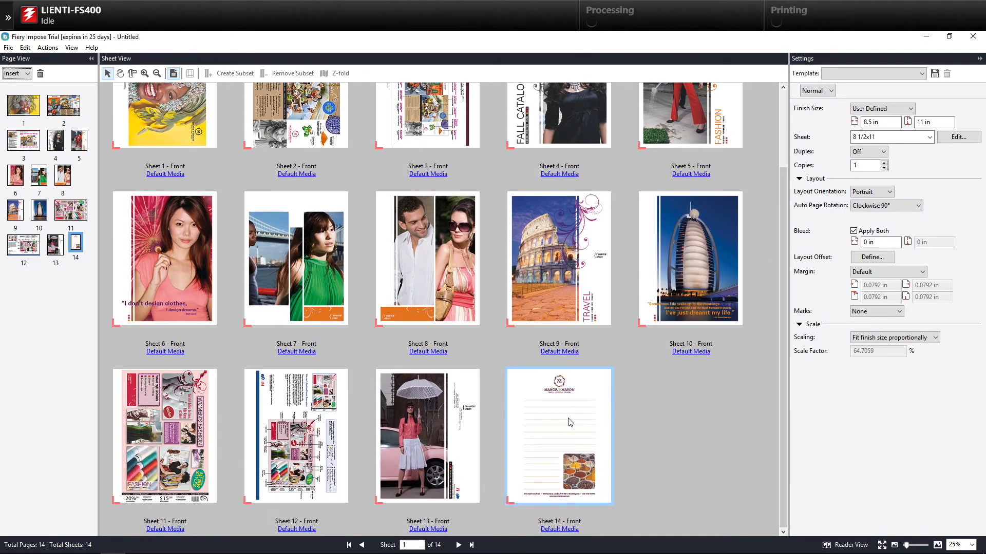